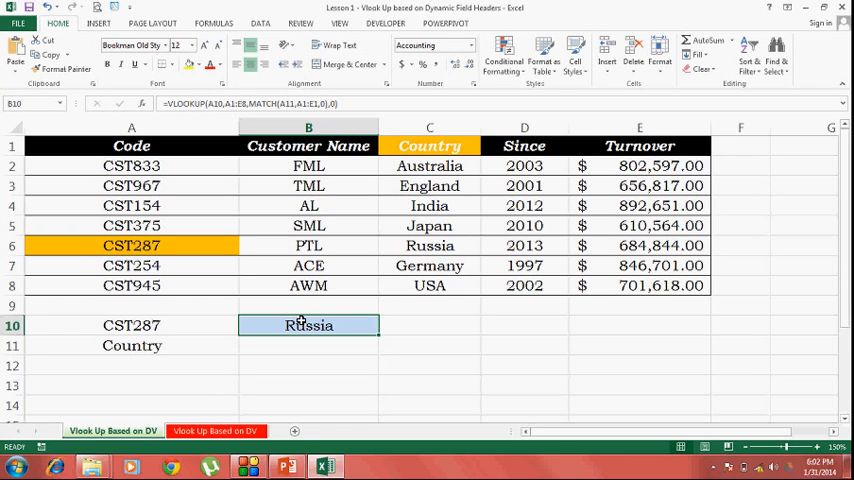
mouse_move(280, 212)
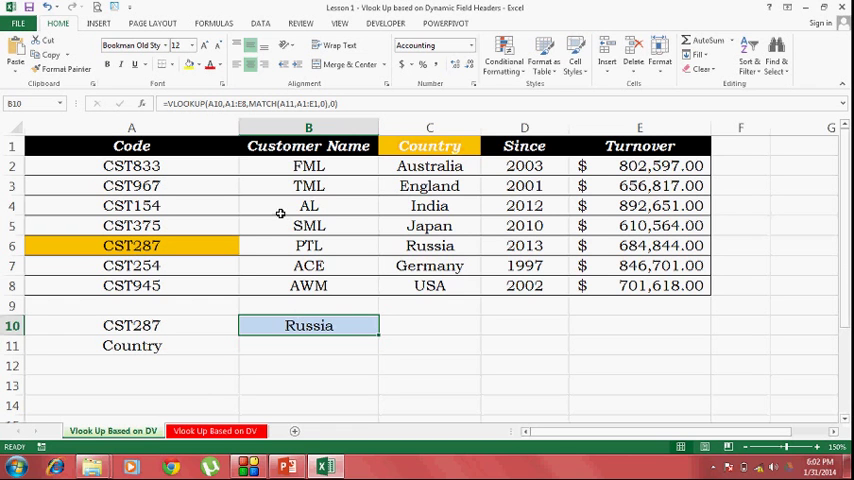
mouse_move(208, 284)
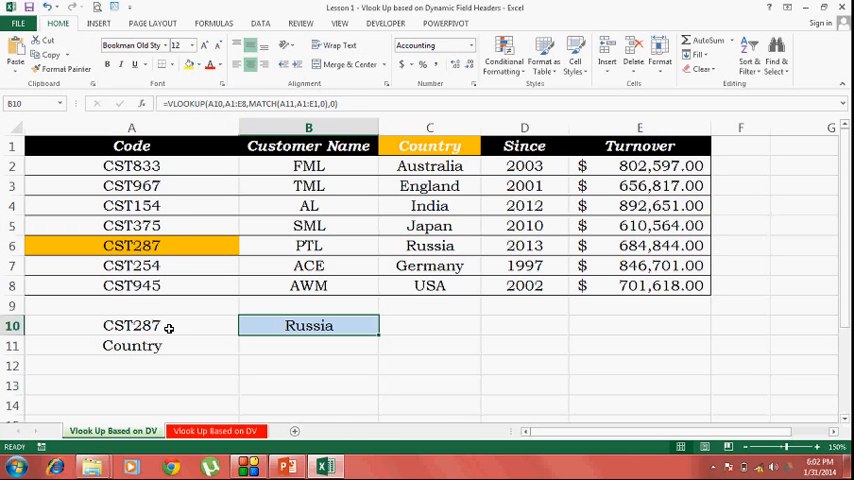
Step: Review the dropdown cells A10 and A11 and the customer-code list A2:A8 behind them
click(132, 344)
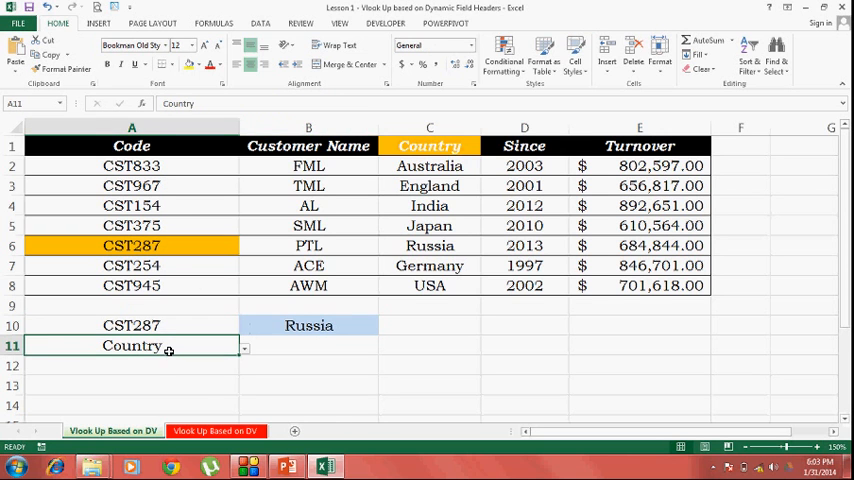
click(132, 324)
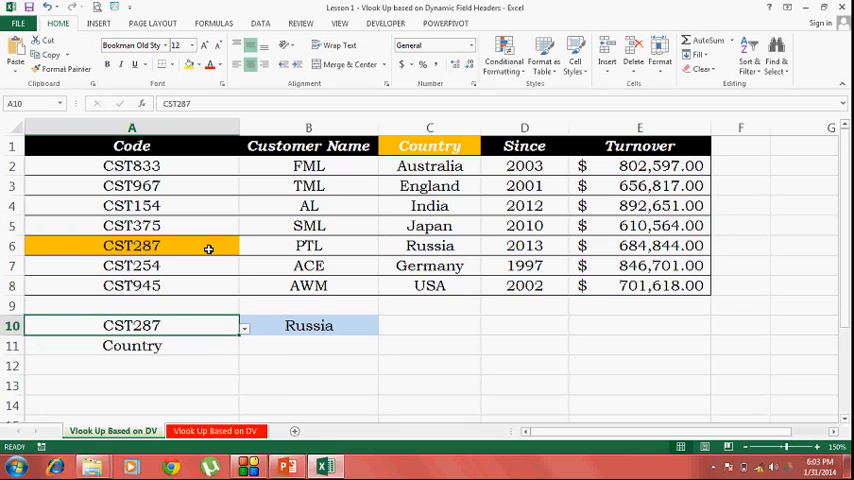
drag(132, 164, 132, 284)
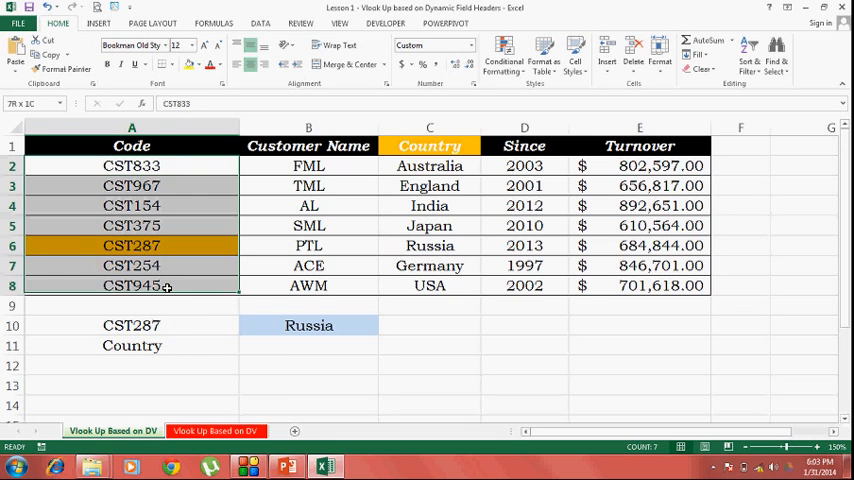
click(132, 344)
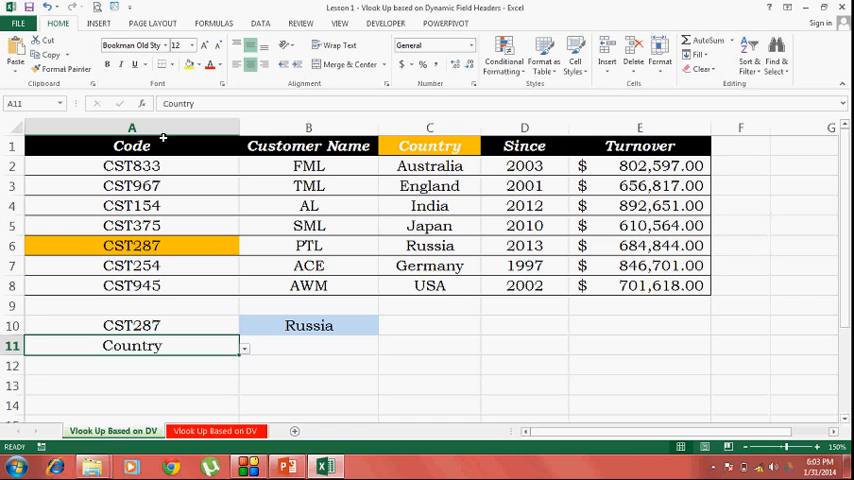
click(132, 324)
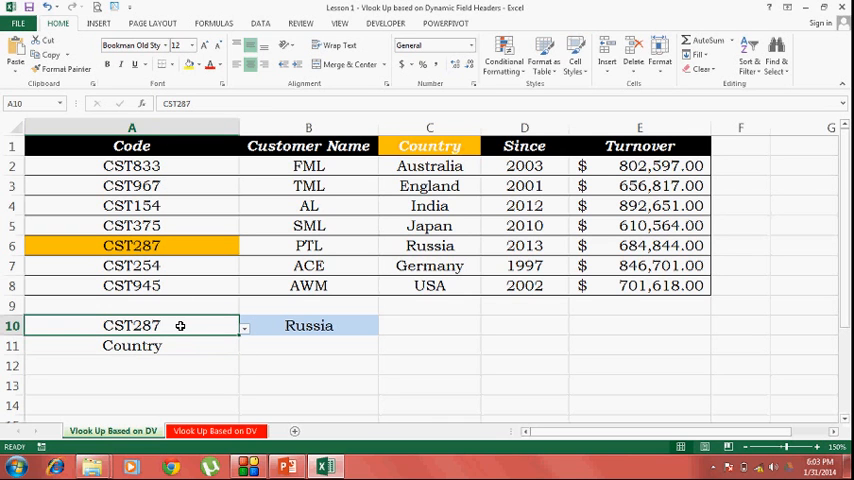
Step: Pick CST154 and Turnover so B10 returns $892,651.00, then view its formula
click(244, 324)
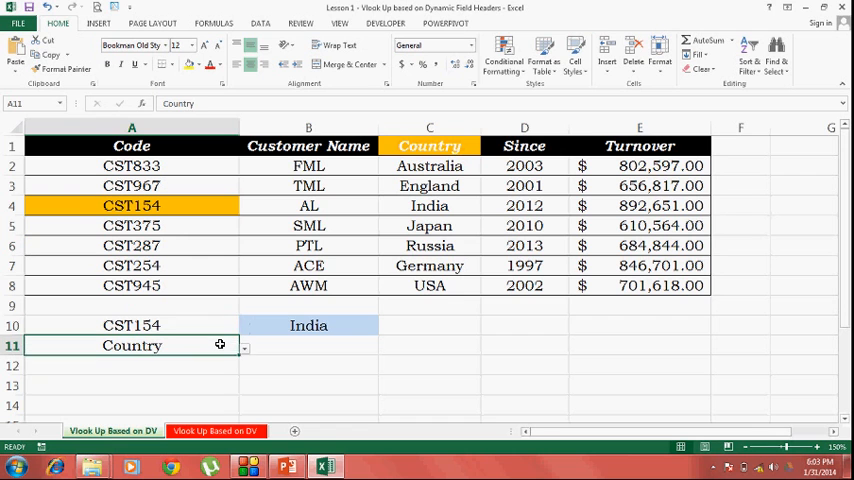
click(244, 348)
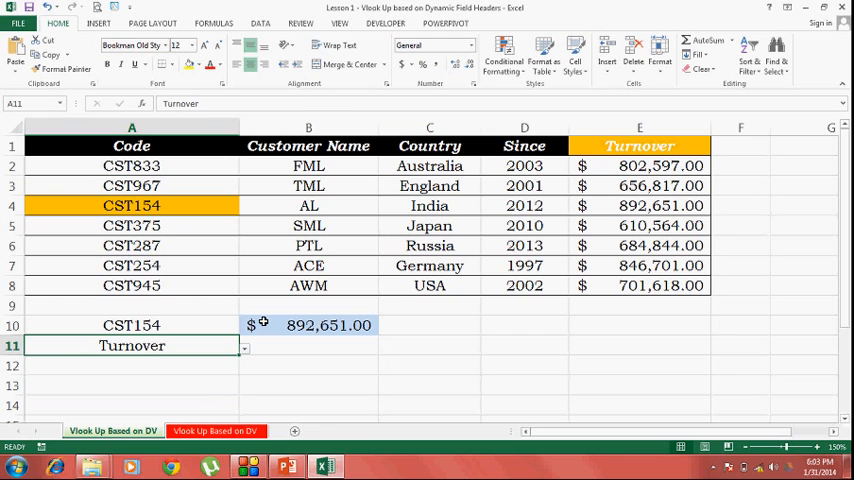
click(308, 324)
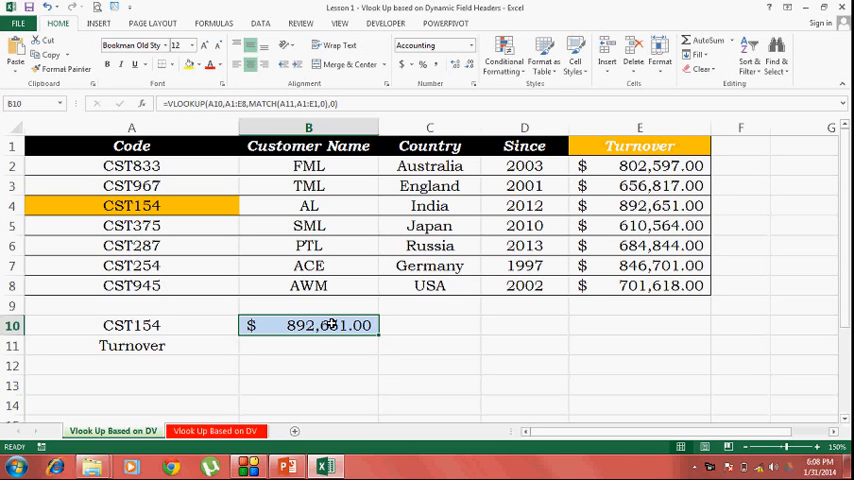
Step: Clear the lookup formula from B10 and move to B11
key(Delete)
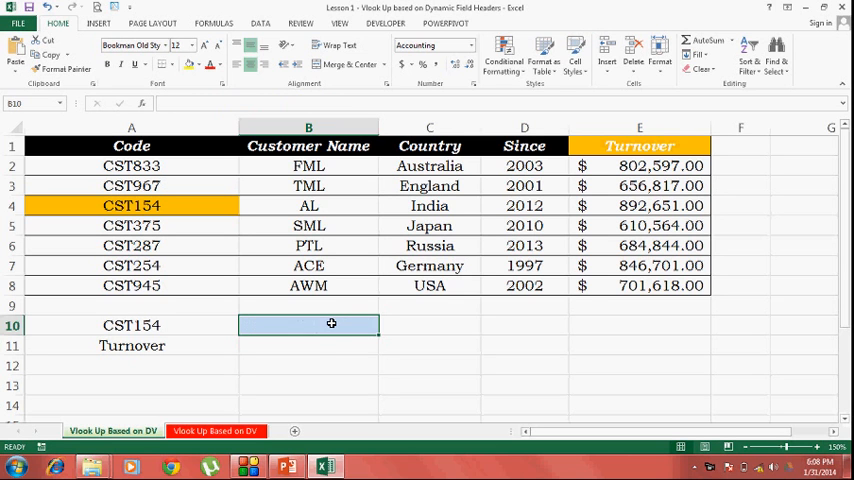
click(308, 344)
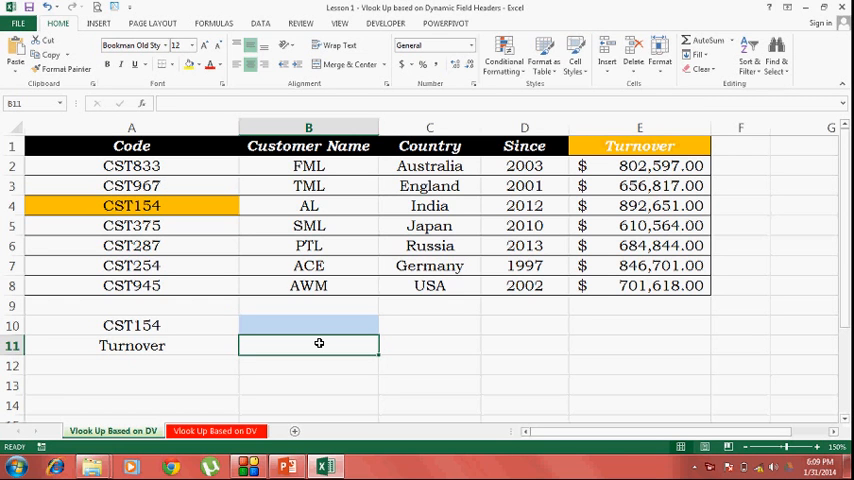
click(132, 344)
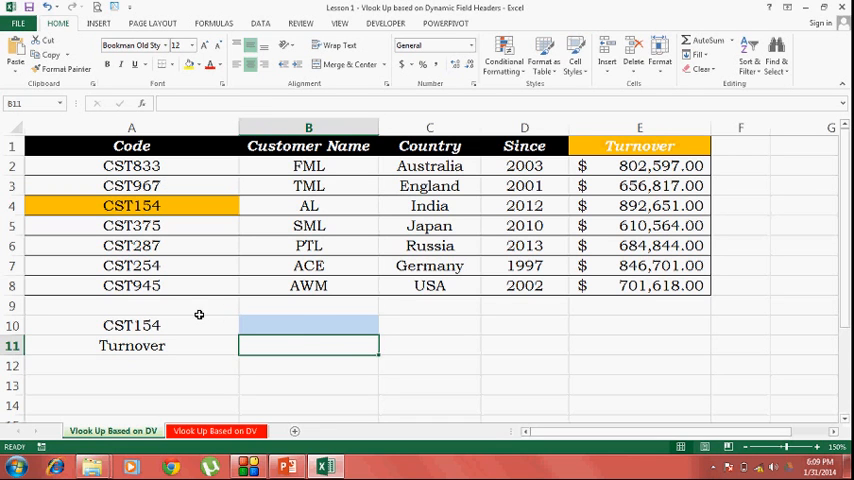
Step: Set the field header in A11 back to Country and select B11 for a new formula
click(132, 344)
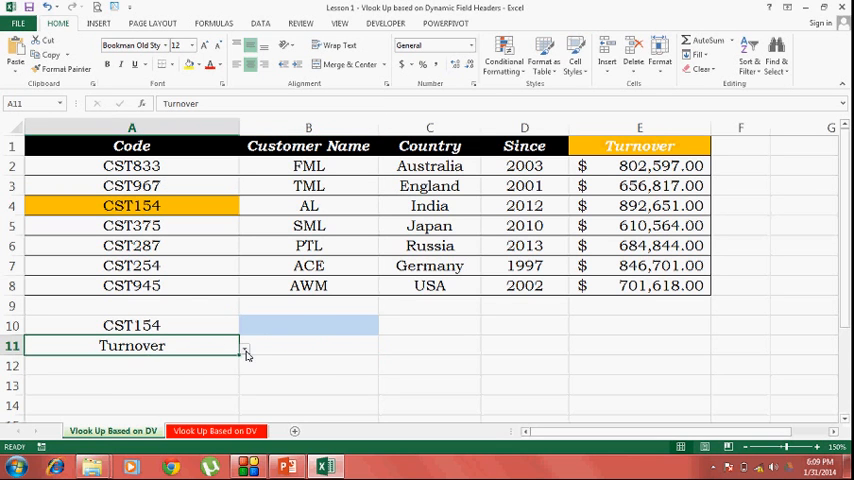
click(244, 348)
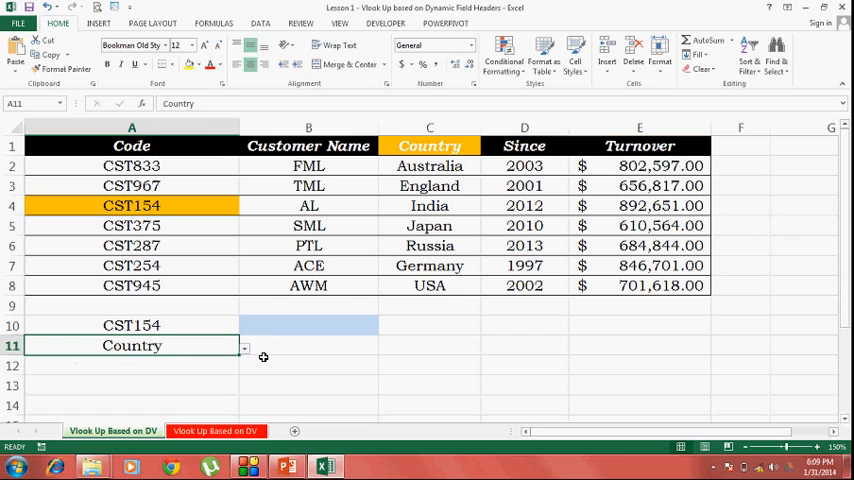
click(308, 344)
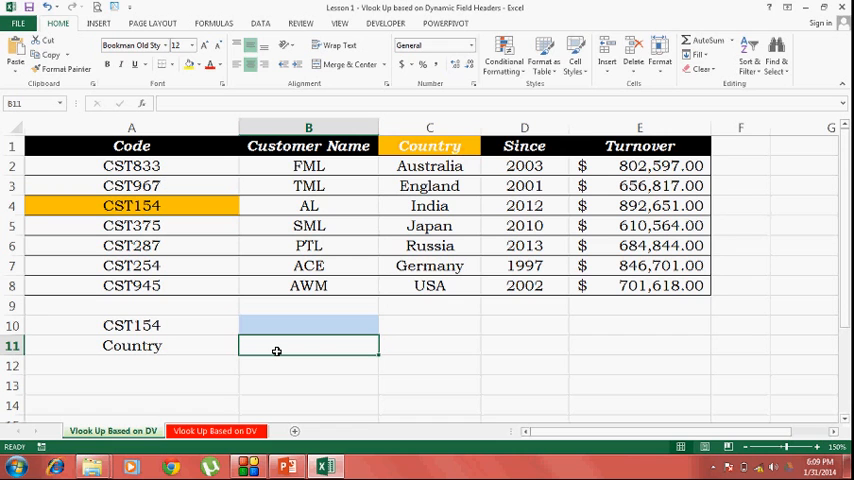
Step: Enter =MATCH(A11,A1:E1,0) in B11 to return the header's column position
text(=)
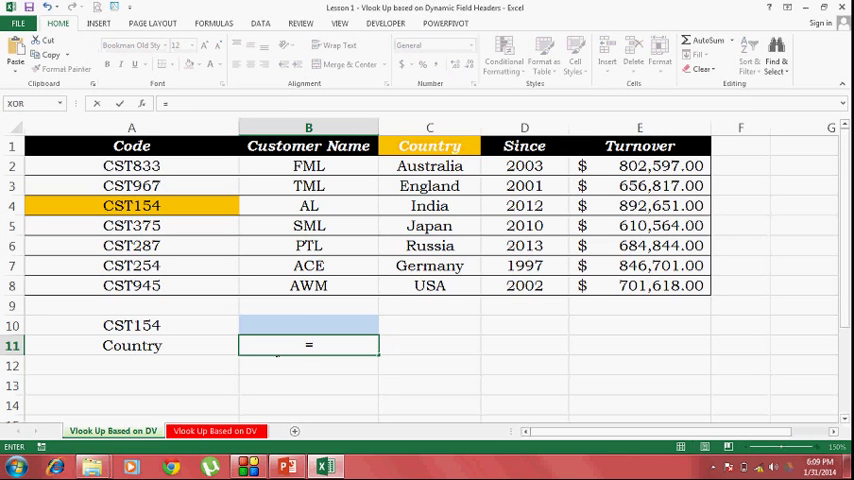
text(=MATCH()
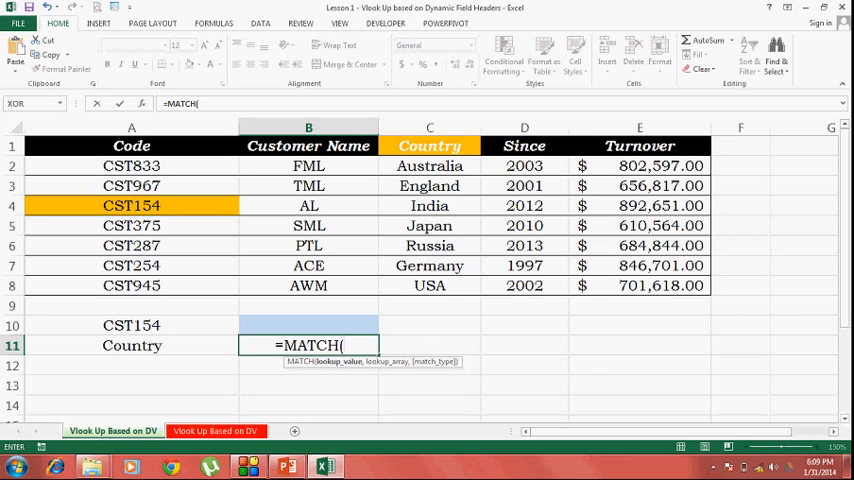
click(132, 344)
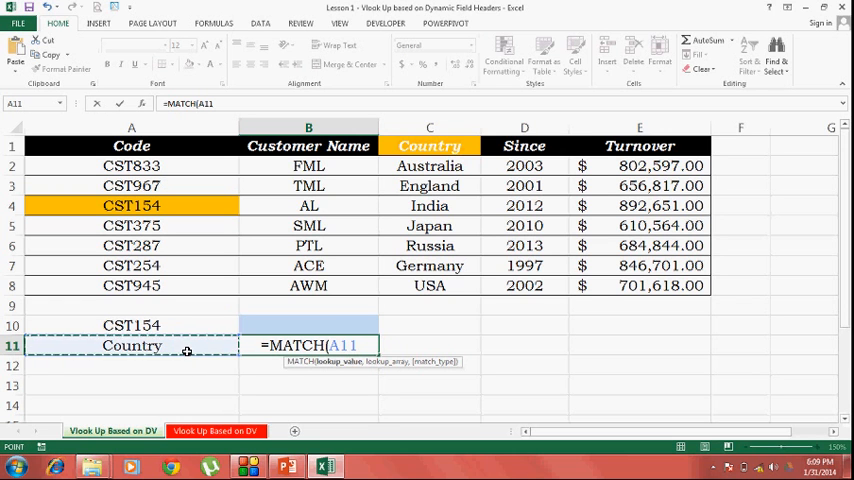
text(,A1:E1)
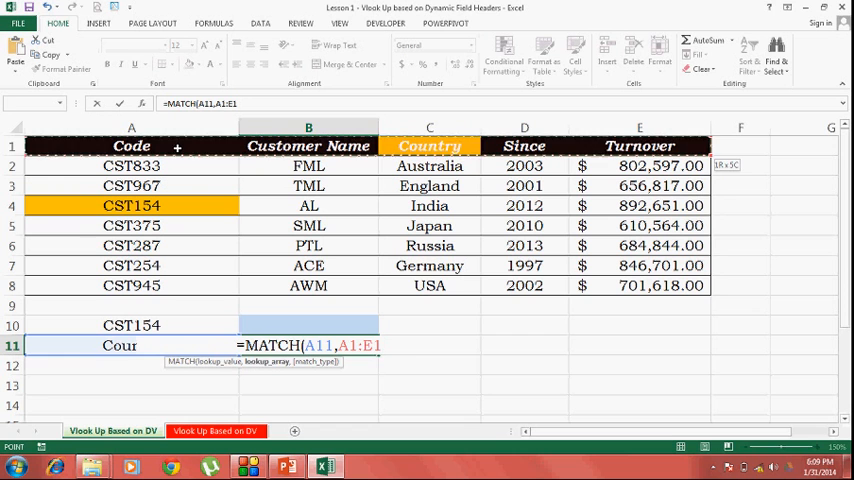
text(,0))
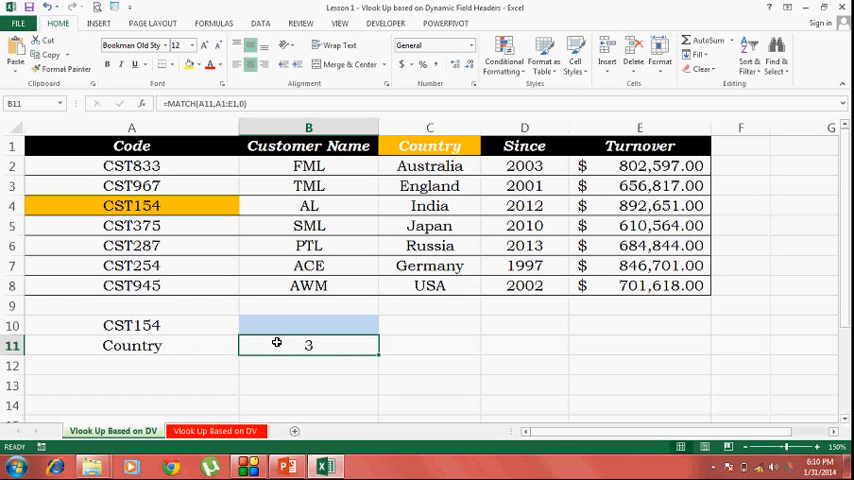
Step: Change A11 to Customer Name so B11 shows 2, then select B10
click(242, 344)
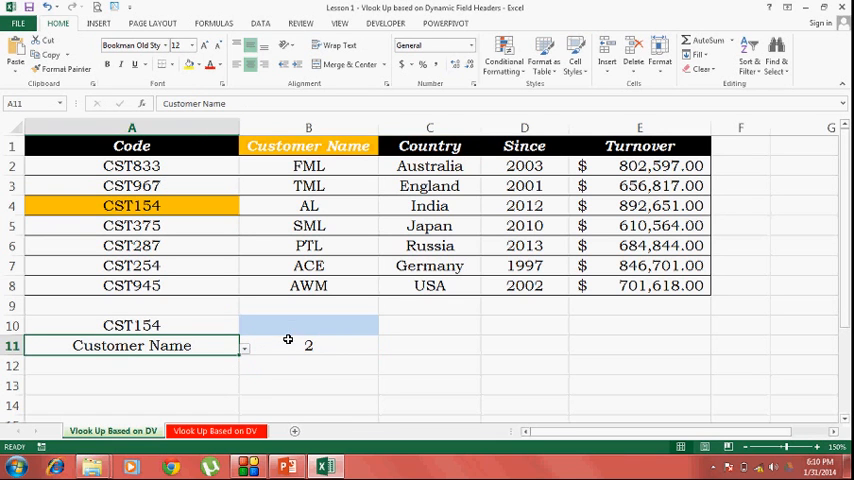
click(308, 324)
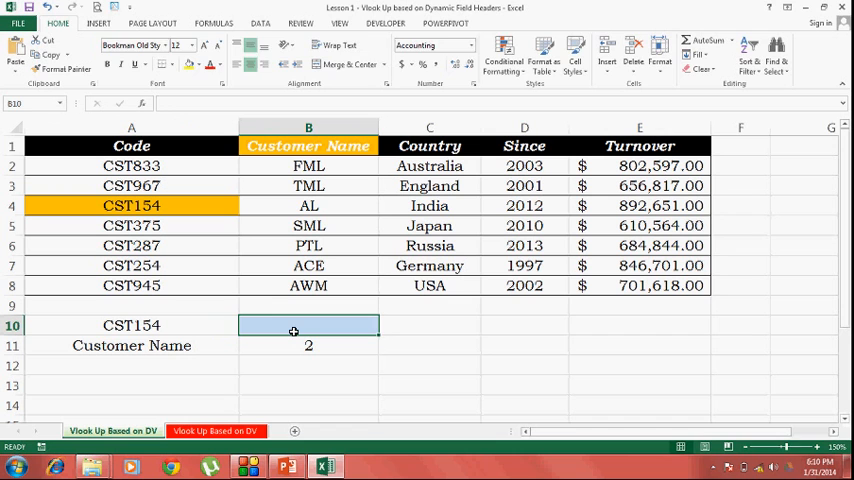
Step: Enter =VLOOKUP(A10,A1:E8,B11,0) in B10, returning AL for CST154
text(=VLOOKUP()
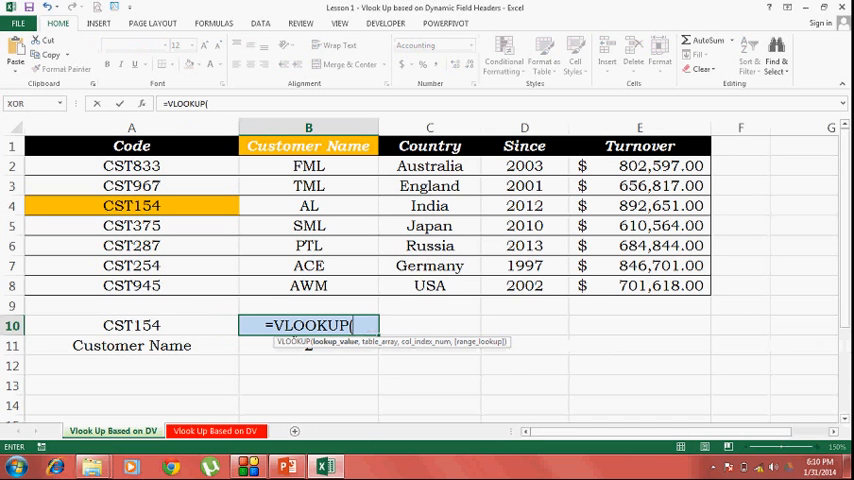
click(132, 324)
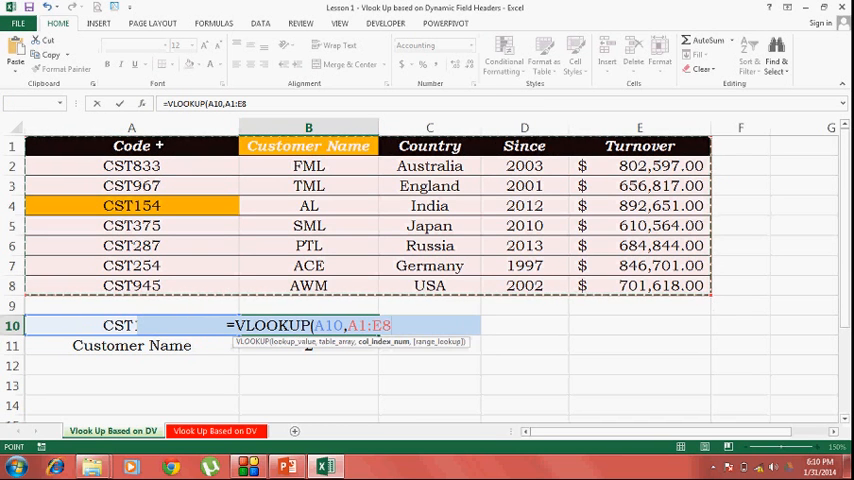
text(,B11)
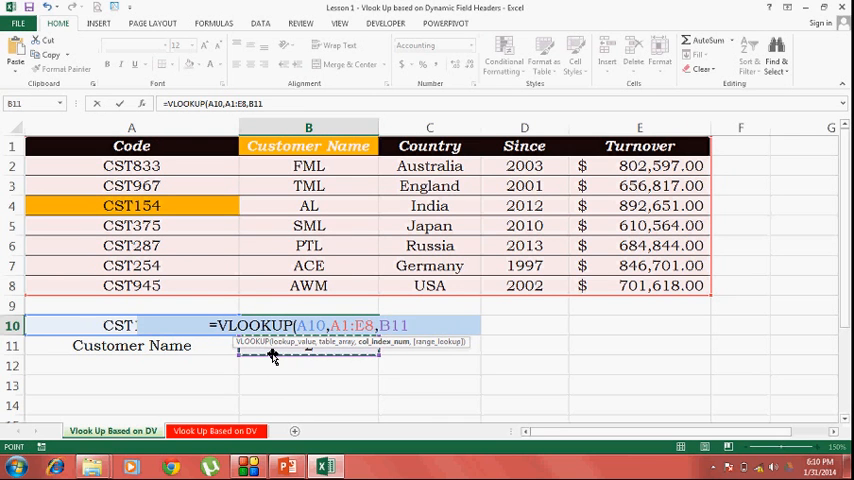
text(,)
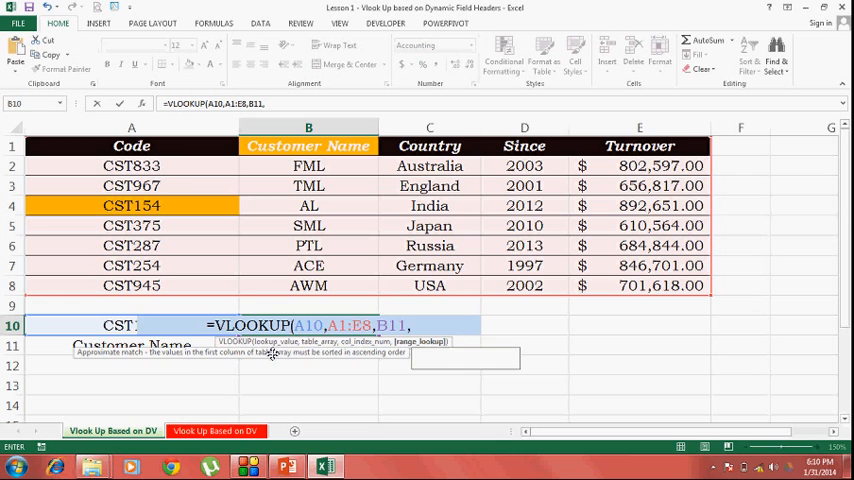
key(Return)
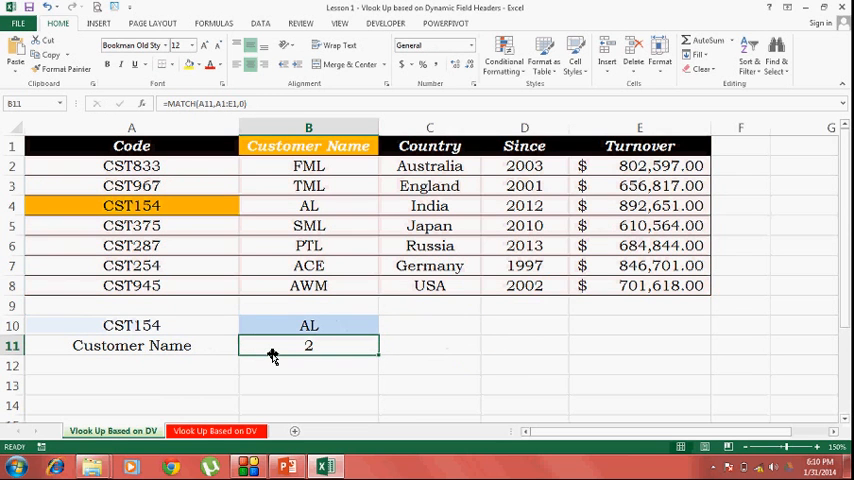
mouse_move(296, 340)
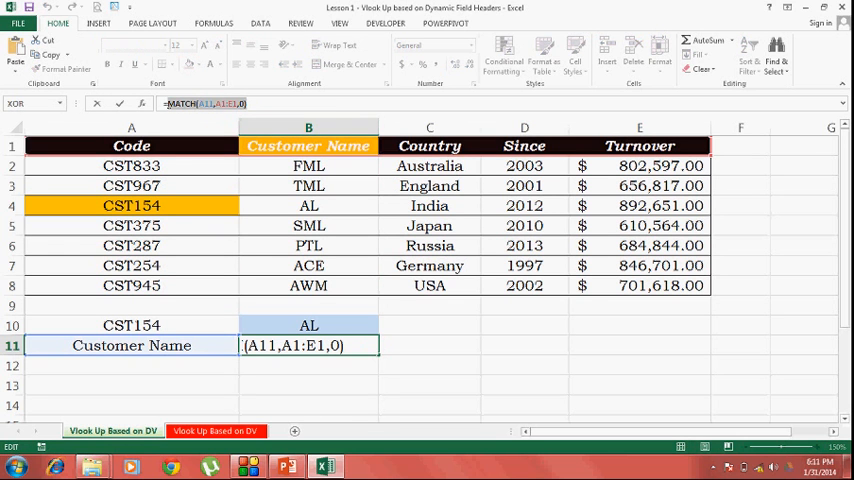
Step: Paste MATCH(A11,A1:E1,0) over B11 inside B10's VLOOKUP and clear the helper in B11
key(Return)
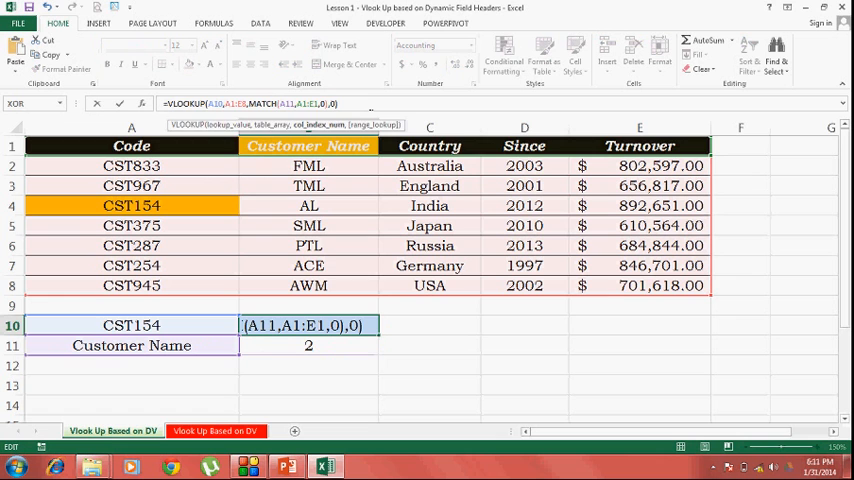
key(Return)
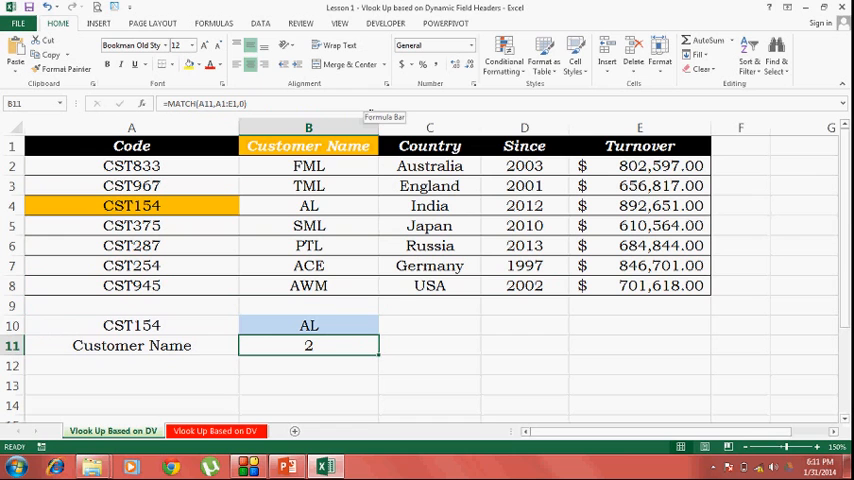
key(Delete)
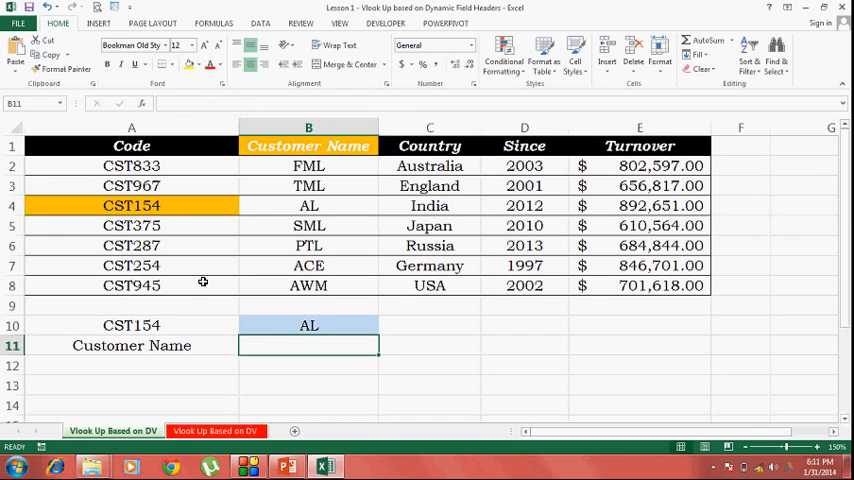
Step: Choose CST833 and Country so B10 returns Australia, confirmed against C2
click(132, 324)
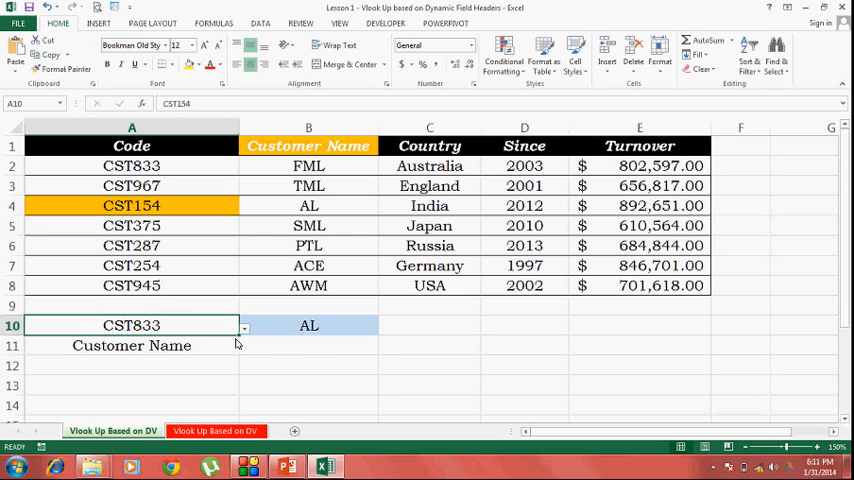
click(244, 344)
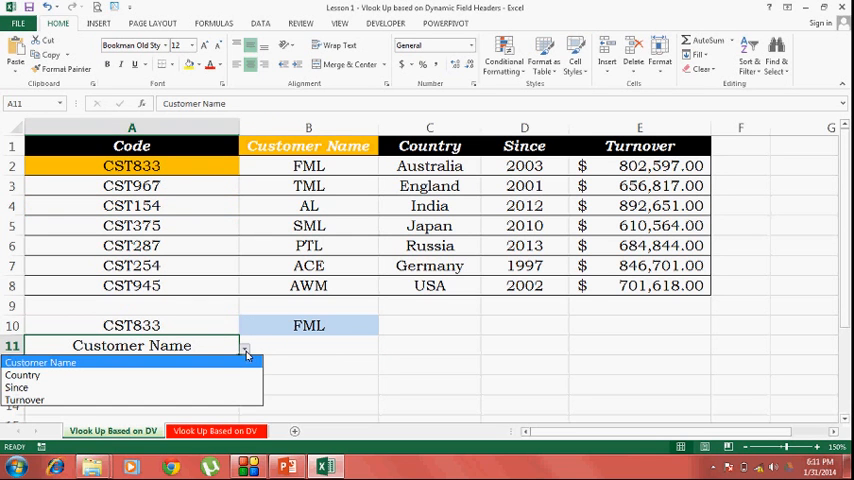
click(24, 376)
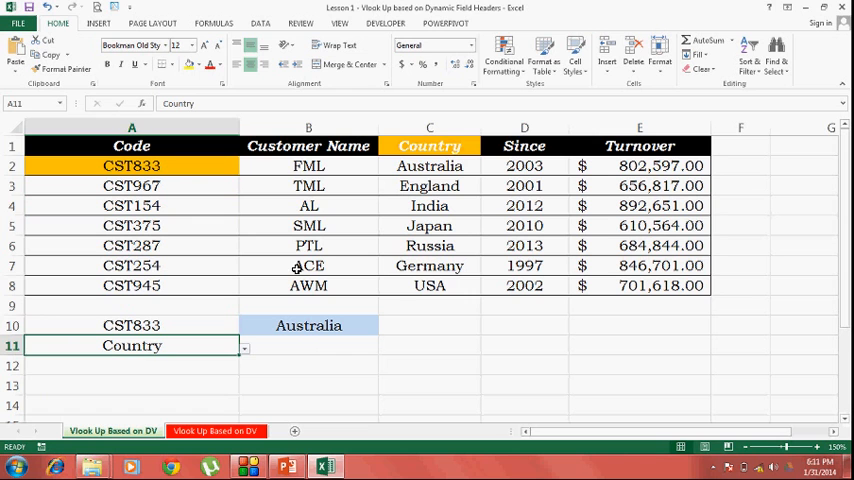
click(428, 164)
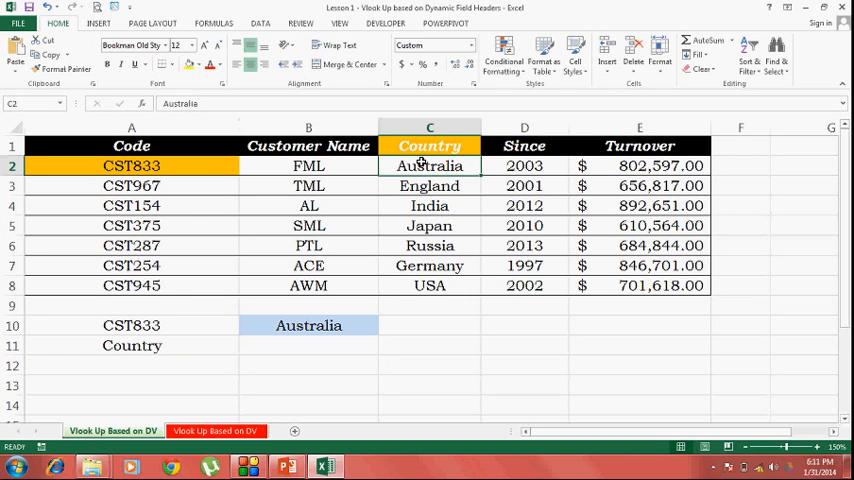